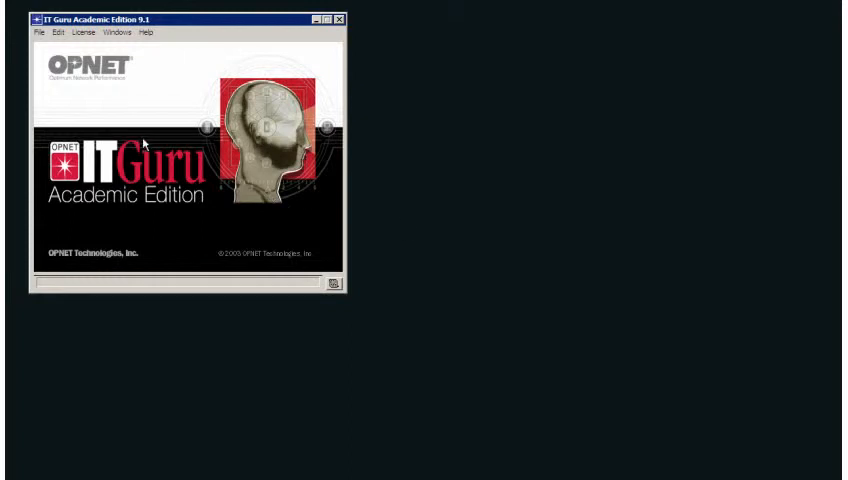
mouse_move(146, 136)
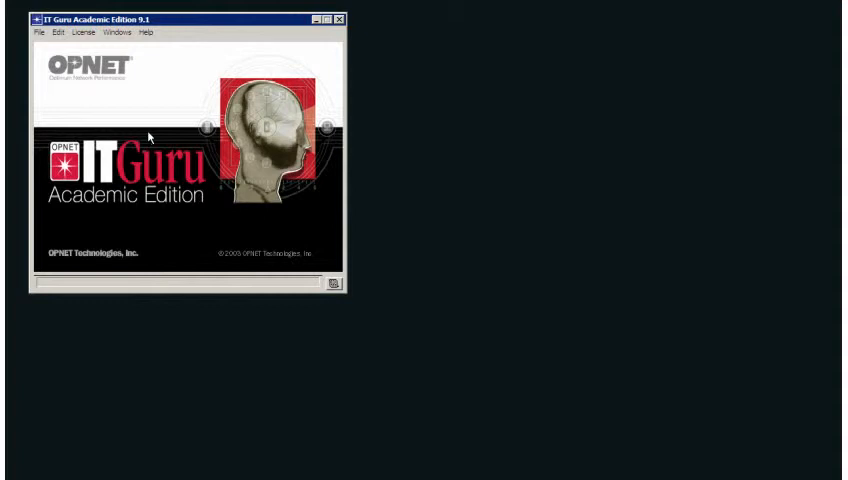
- Create a new project named NP1 with scenario Less_tr(affic)
left_click(40, 32)
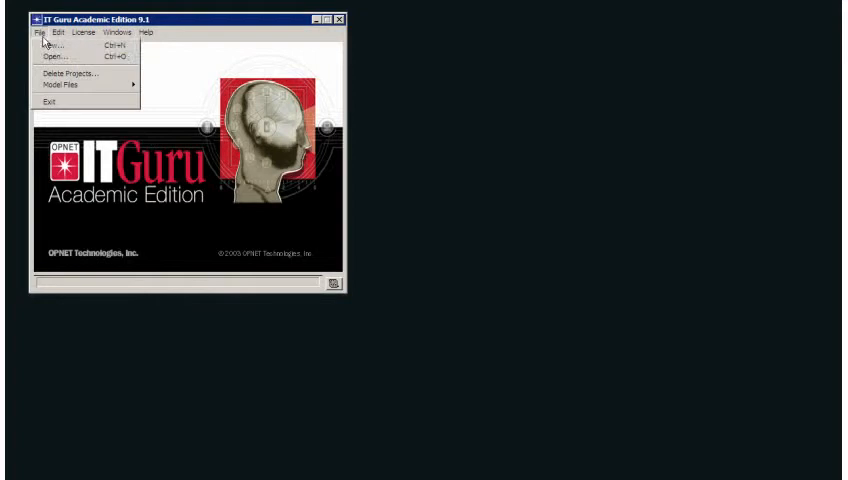
left_click(56, 44)
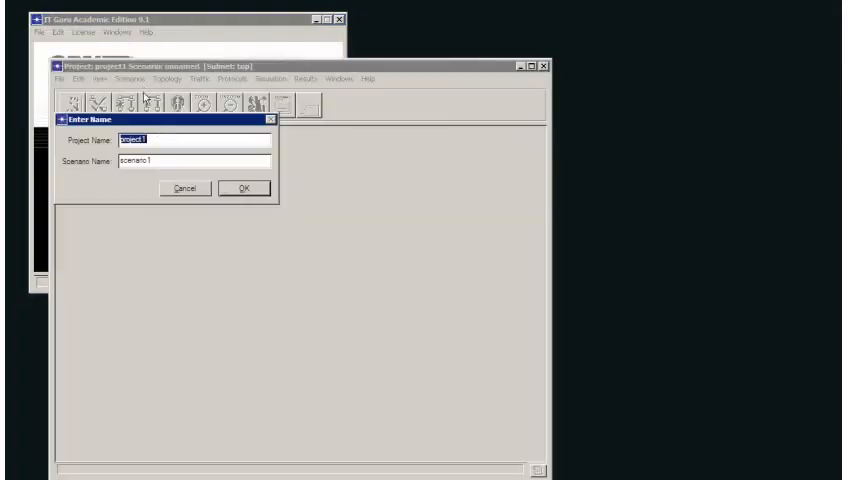
type("NP1")
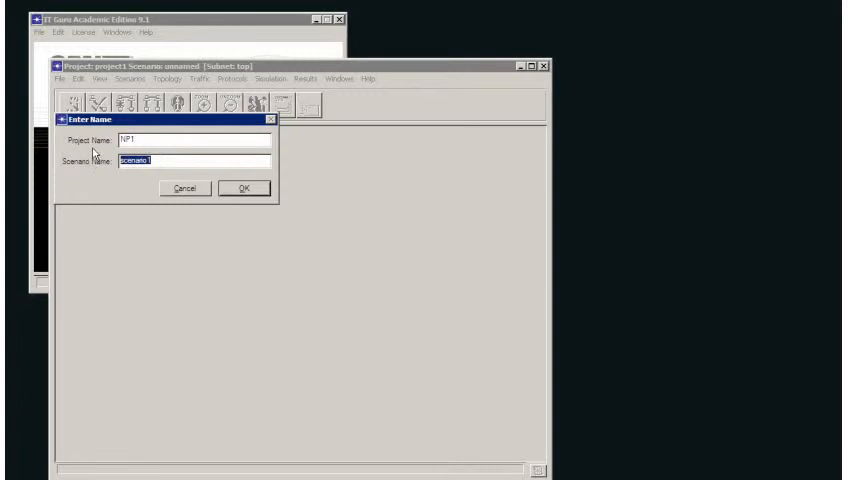
type("Less_traffic")
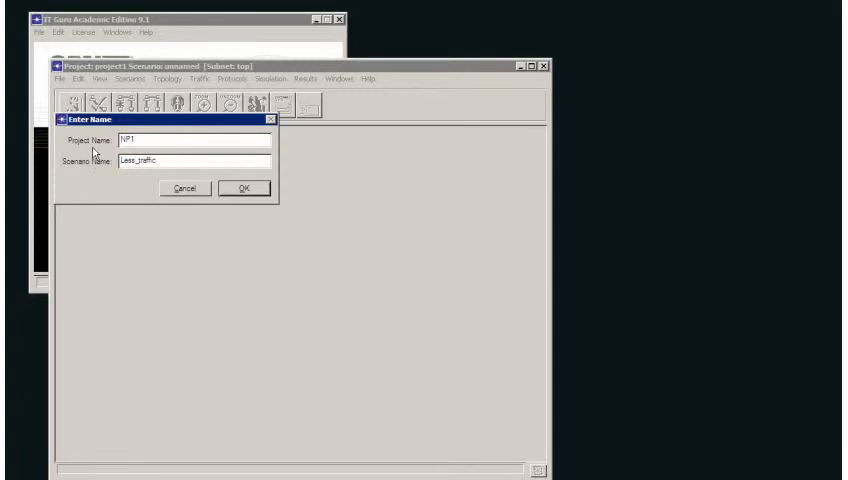
left_click(242, 188)
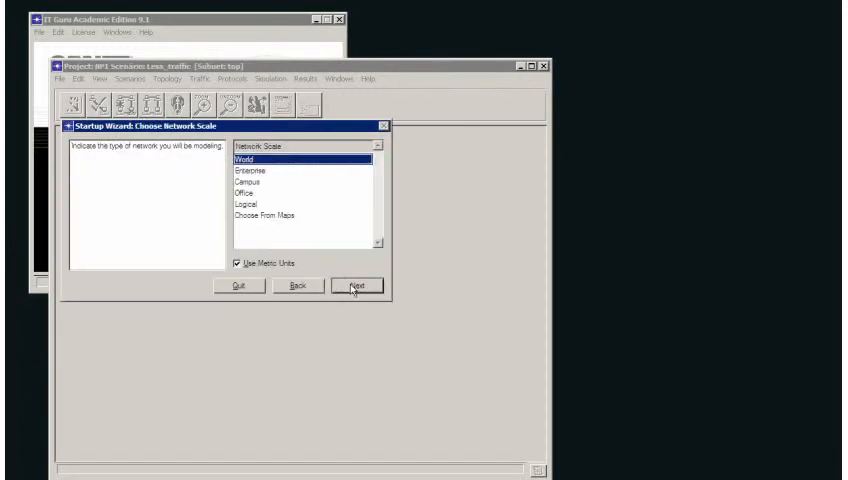
- Choose a Logical network scale in the startup wizard and continue to technology selection
left_click(282, 204)
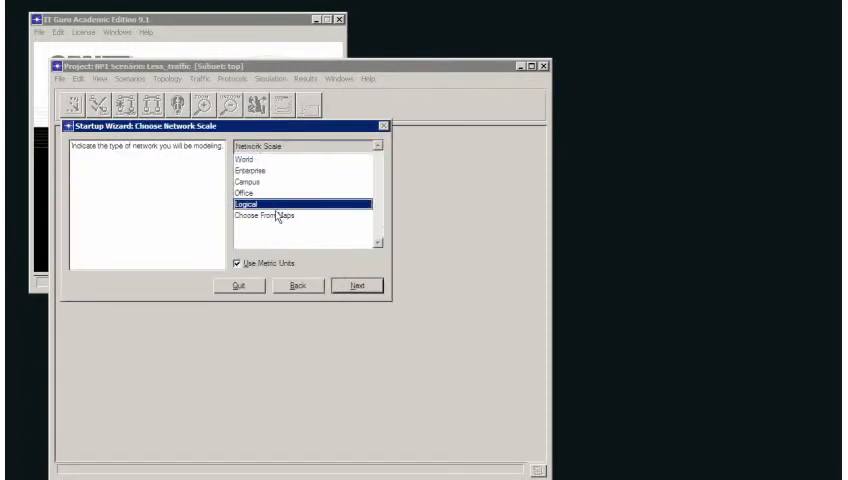
left_click(356, 284)
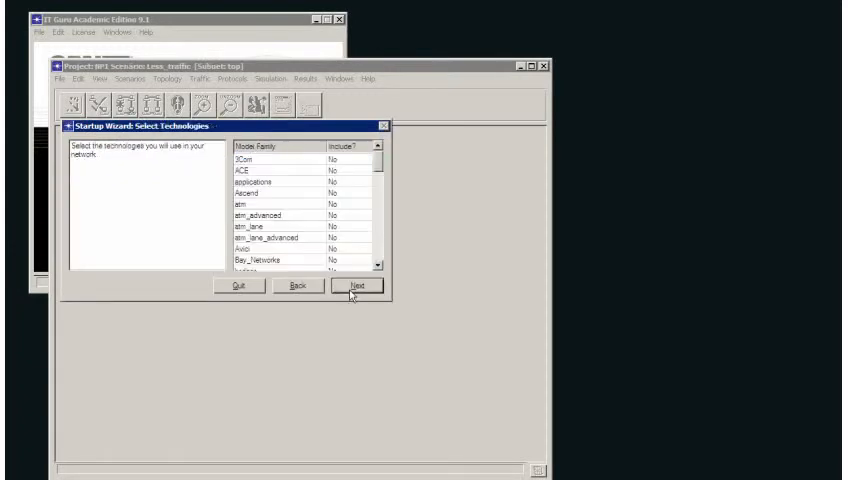
left_click(352, 288)
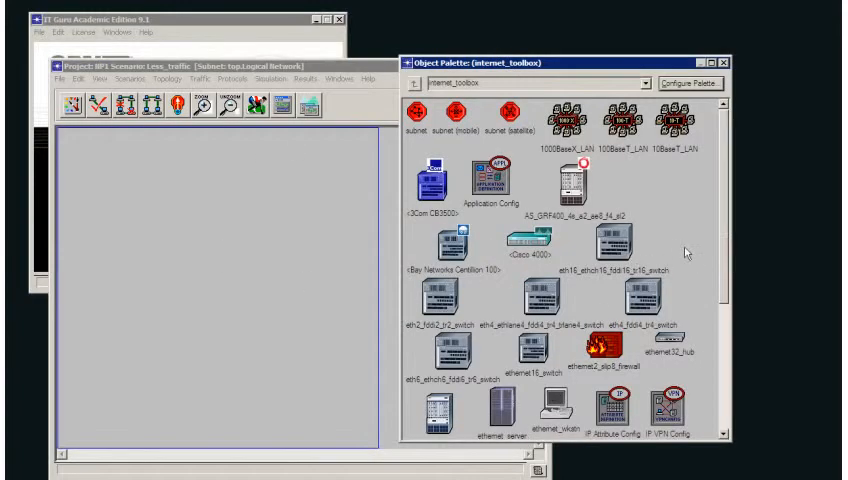
- Choose the ethernet object palette for placing the station nodes
left_click(640, 84)
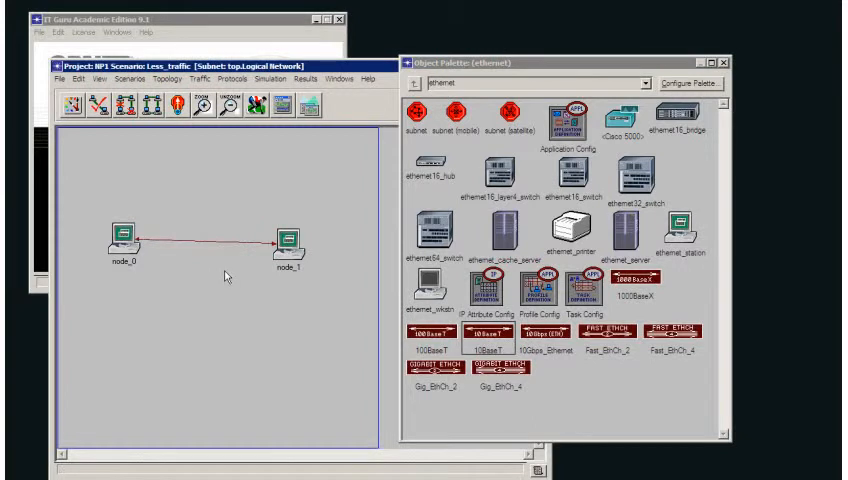
mouse_move(228, 276)
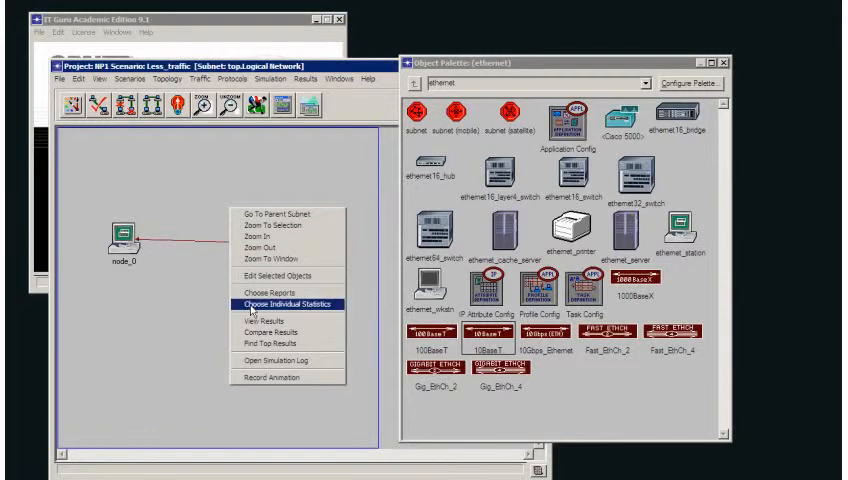
- Select individual statistics to collect and run the Less_traffic simulation
left_click(290, 304)
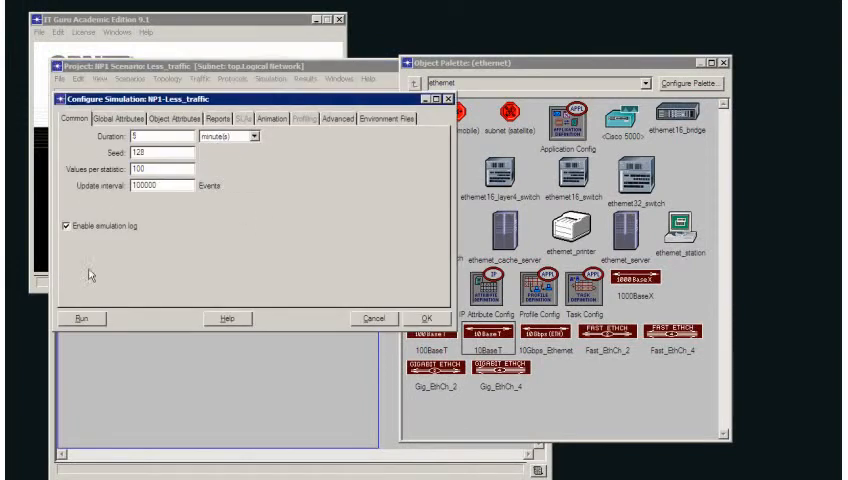
left_click(84, 318)
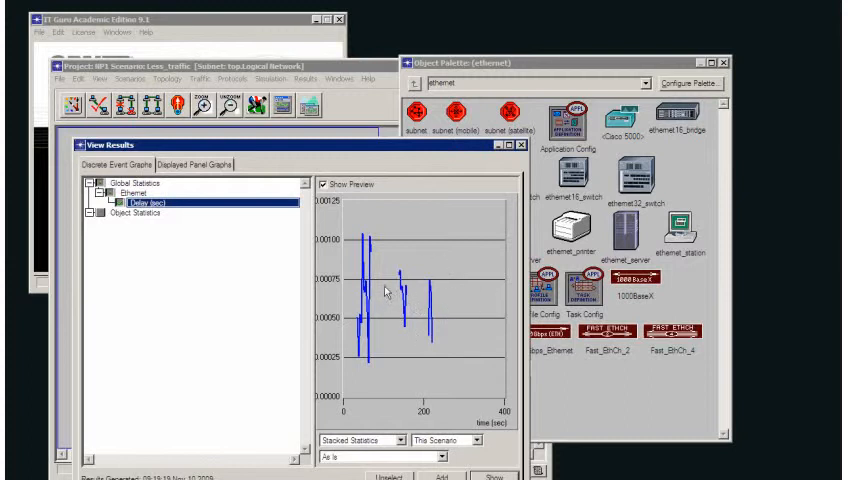
mouse_move(388, 292)
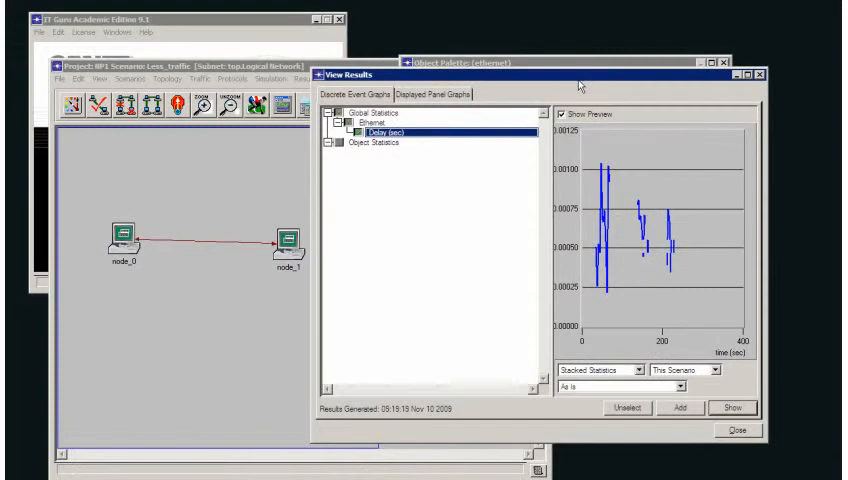
mouse_move(622, 224)
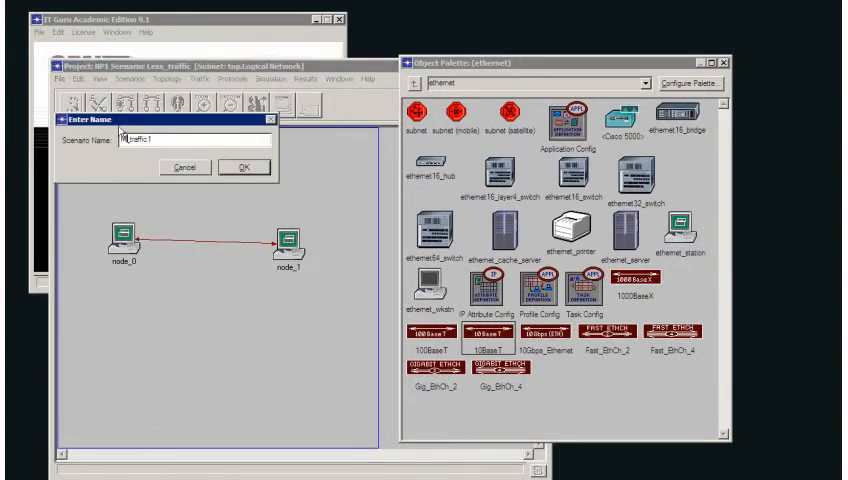
- Create the new scenario named More_traffic
type("More_traffic")
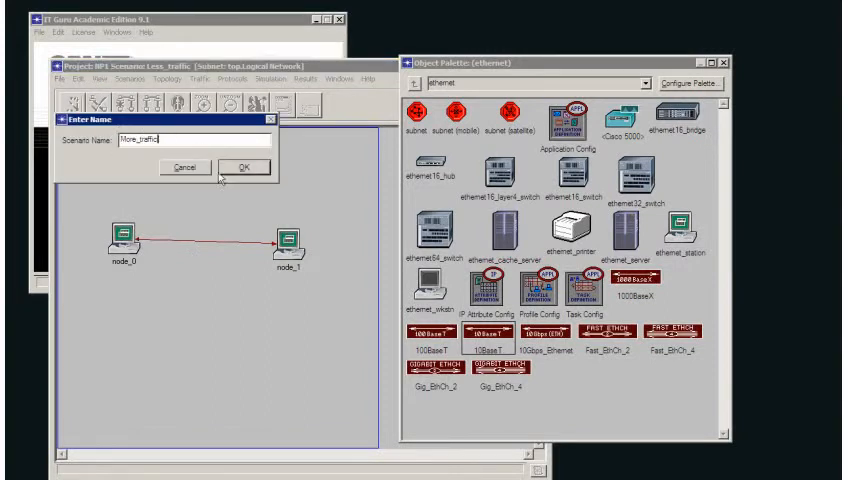
left_click(240, 166)
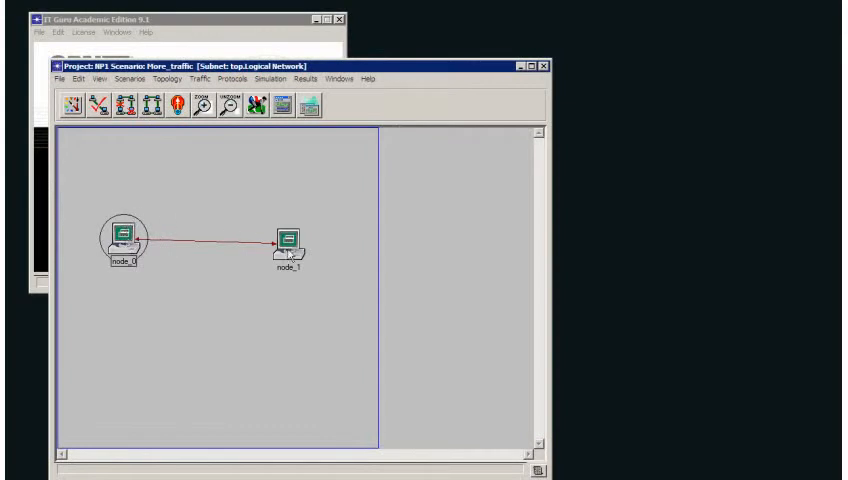
mouse_move(124, 228)
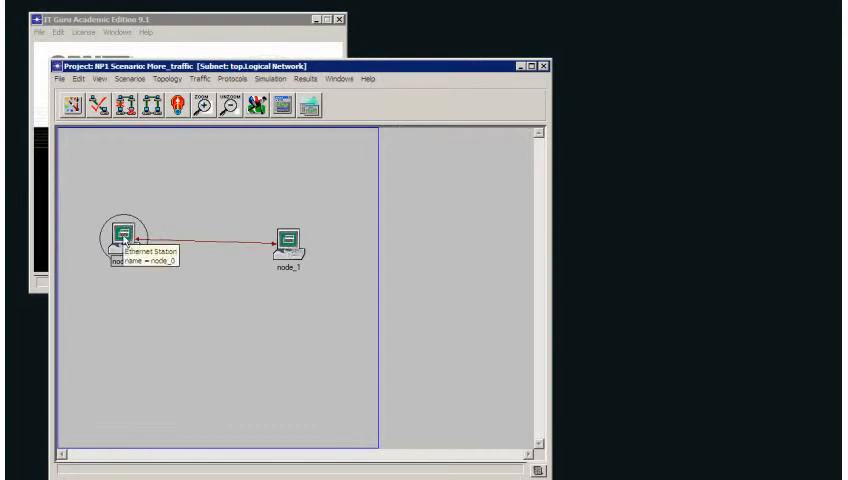
- Set node_0's Traffic Generation OFF State Time to constant (0) and apply it
right_click(124, 230)
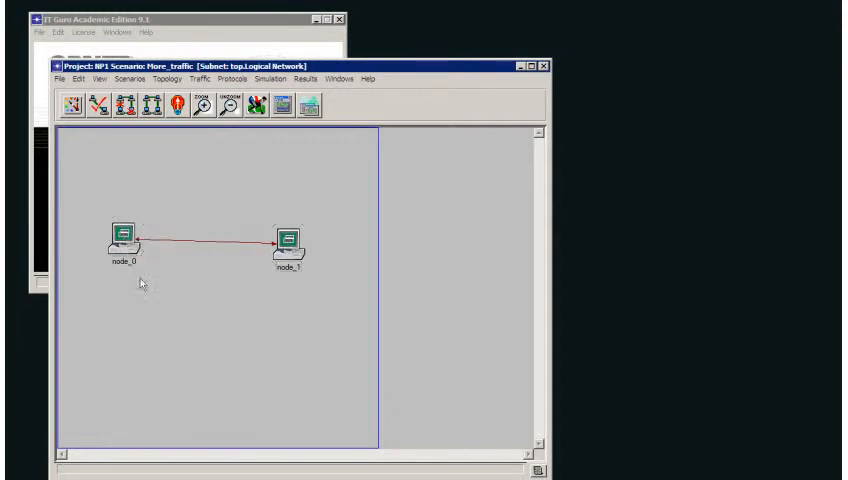
left_click(122, 232)
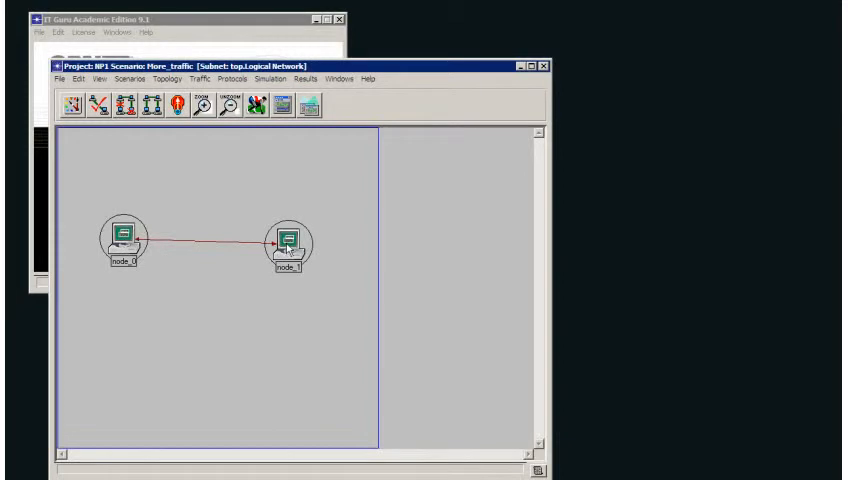
right_click(124, 238)
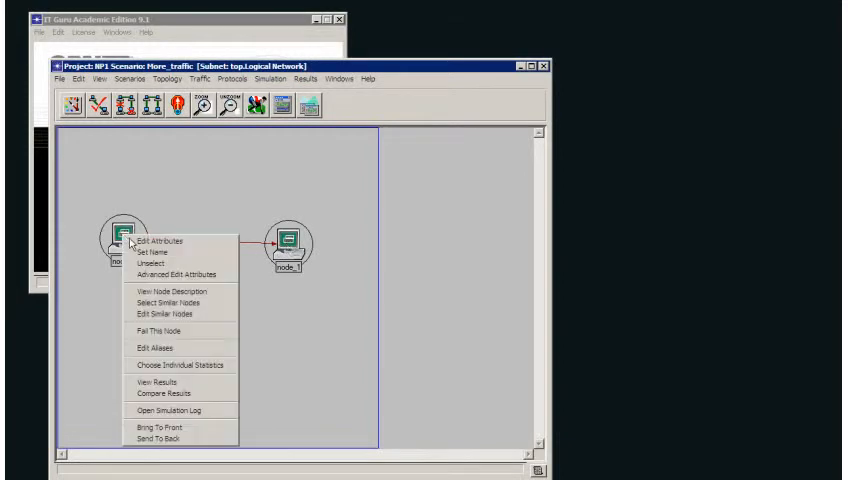
left_click(156, 240)
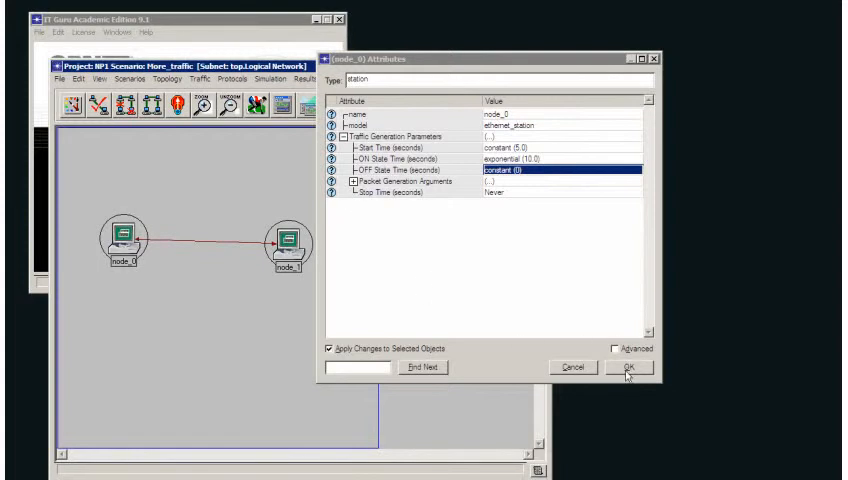
left_click(628, 368)
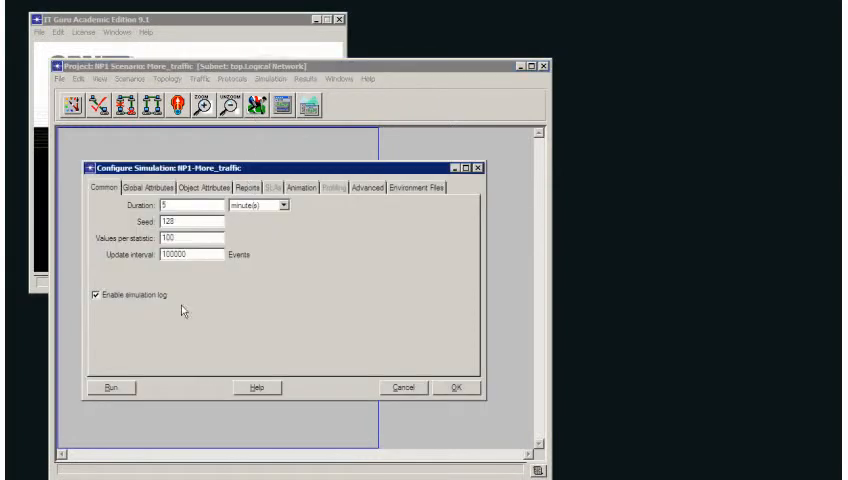
- Run the More_traffic simulation, view its Ethernet delay results, then close the viewer
left_click(108, 388)
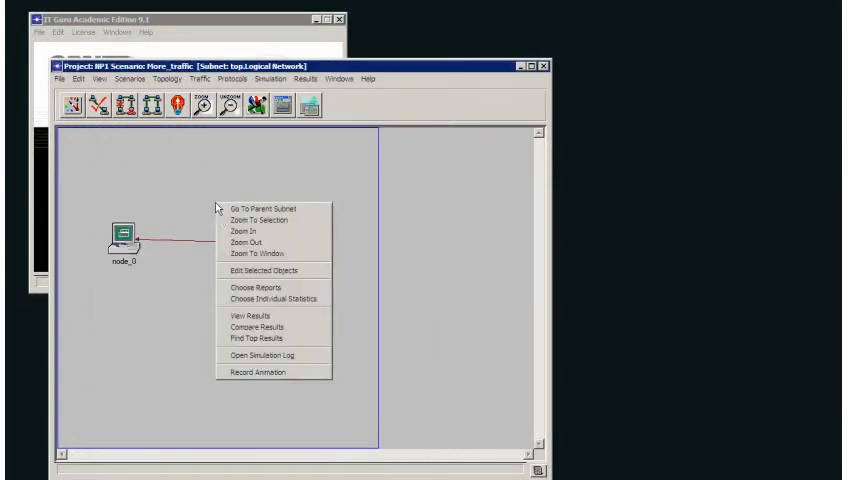
left_click(244, 324)
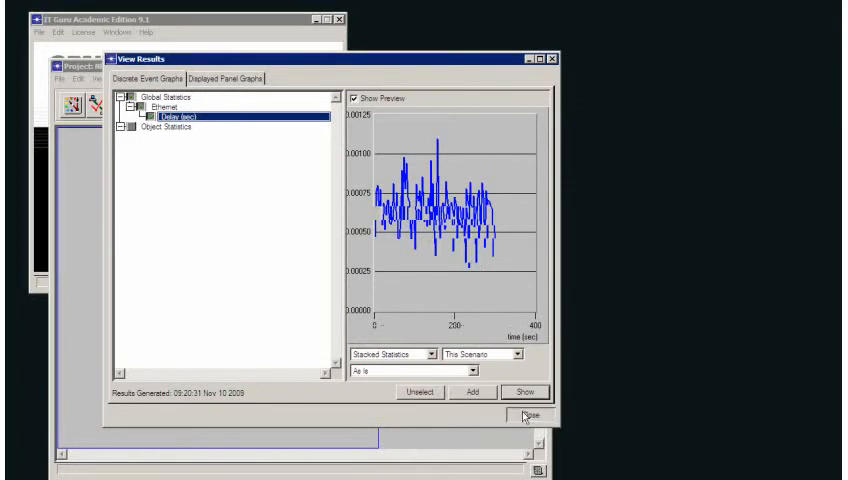
left_click(518, 416)
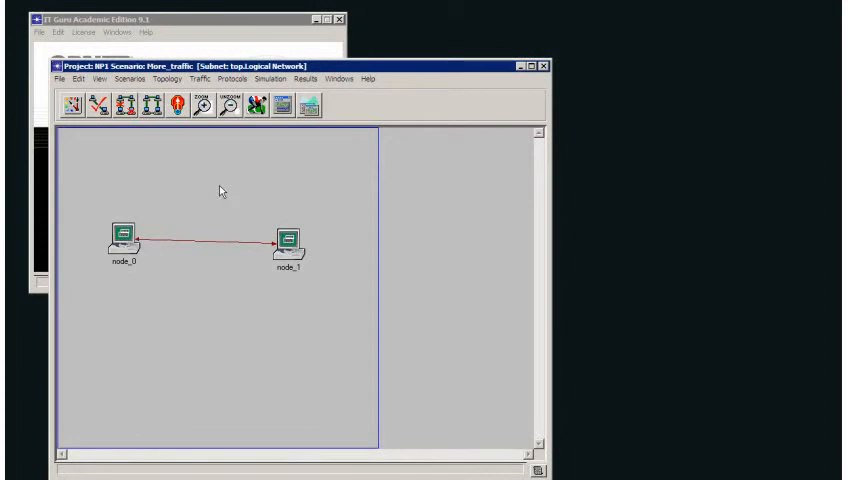
- Close the NP1 project via the Scenarios menu, saving its changes
left_click(128, 80)
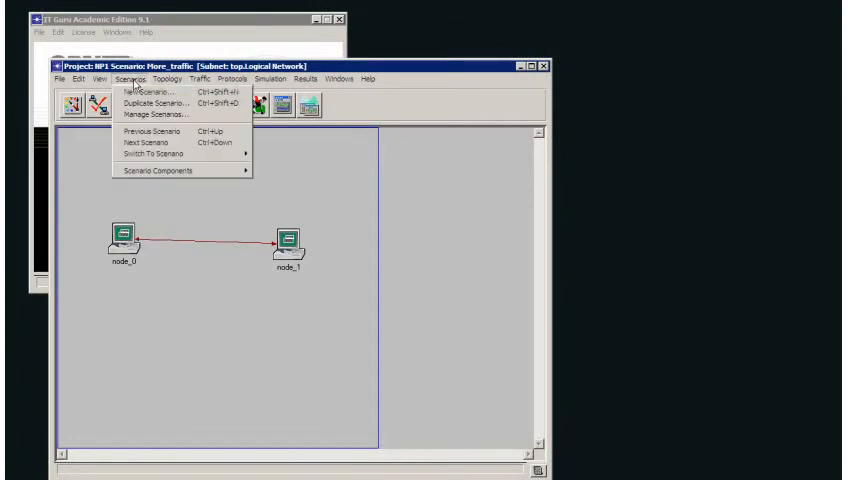
mouse_move(136, 156)
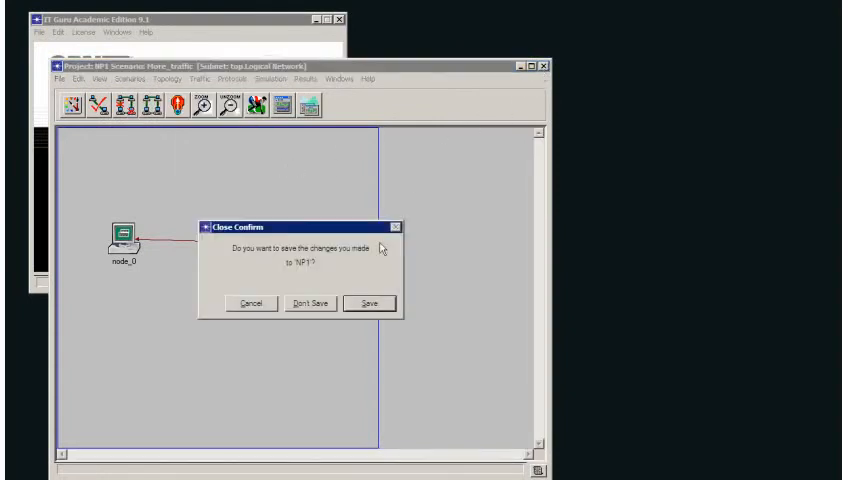
left_click(316, 302)
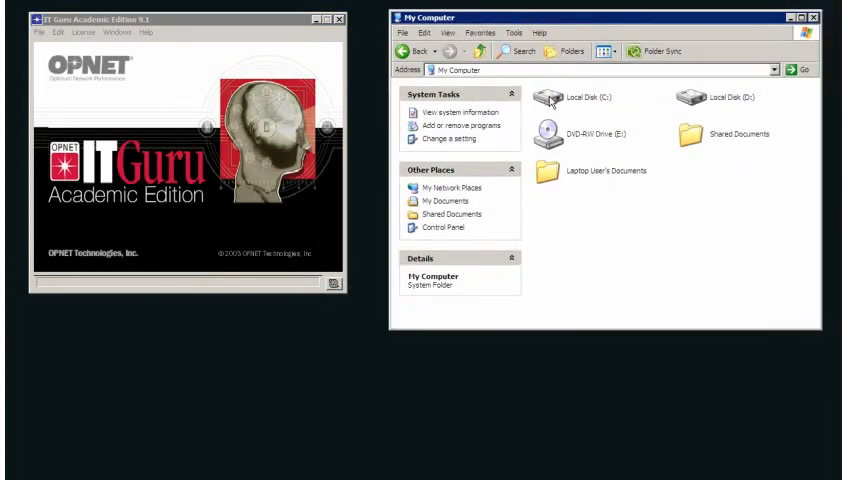
- Browse Local Disk (C:) and Documents and Settings toward op_models, then close Explorer
double_click(568, 98)
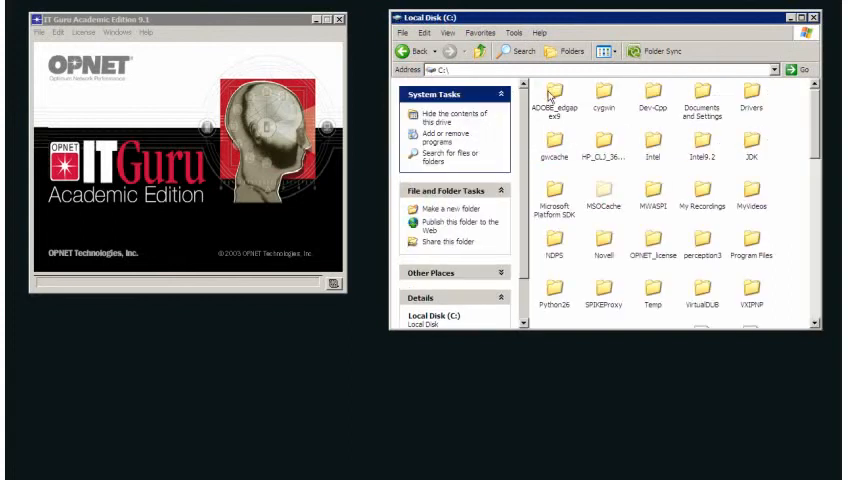
mouse_move(700, 90)
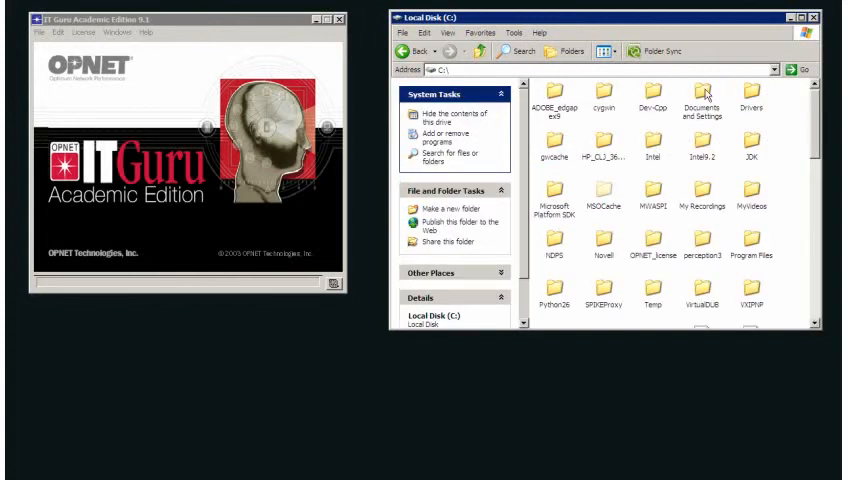
double_click(702, 90)
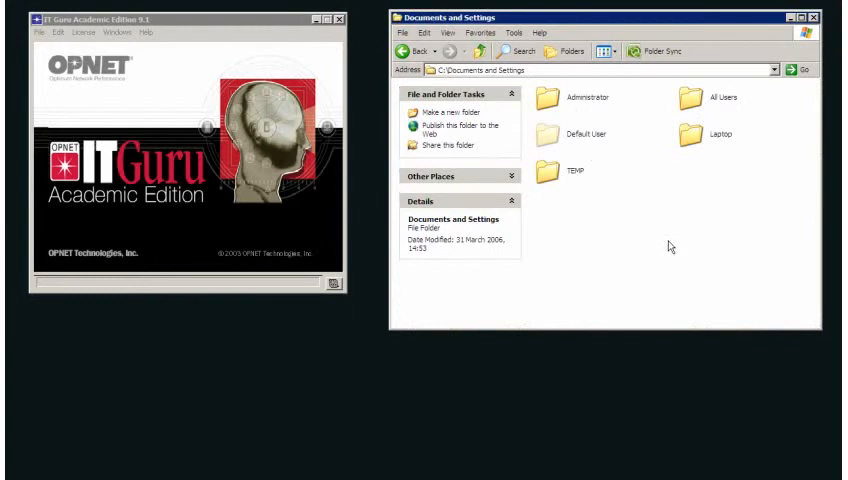
mouse_move(686, 136)
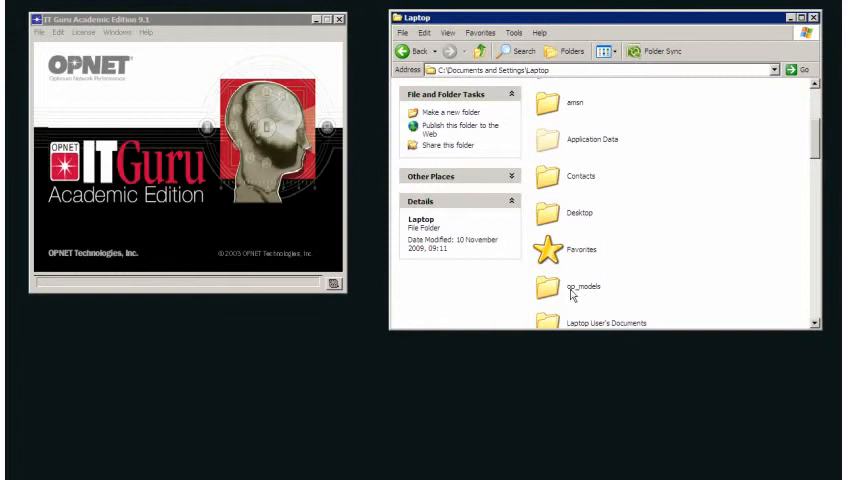
mouse_move(556, 296)
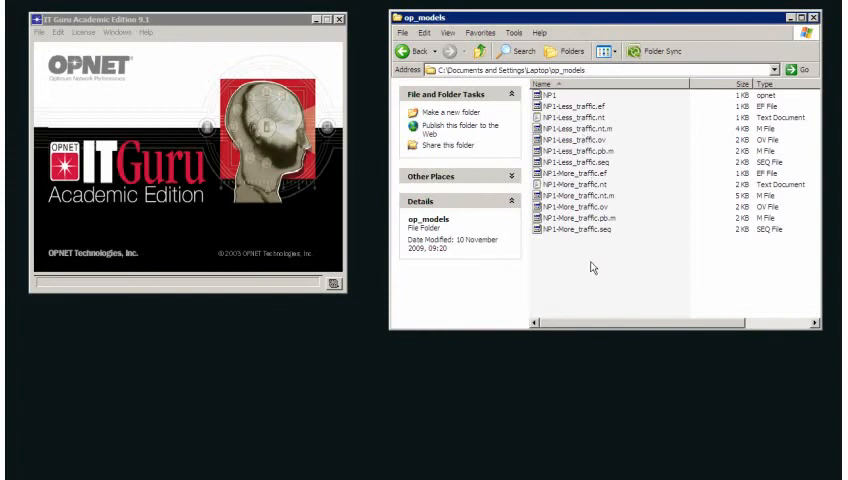
mouse_move(556, 118)
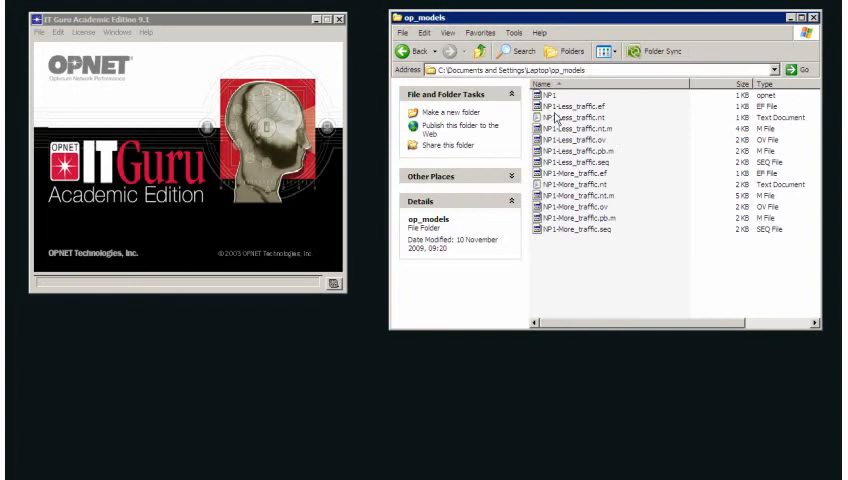
mouse_move(642, 268)
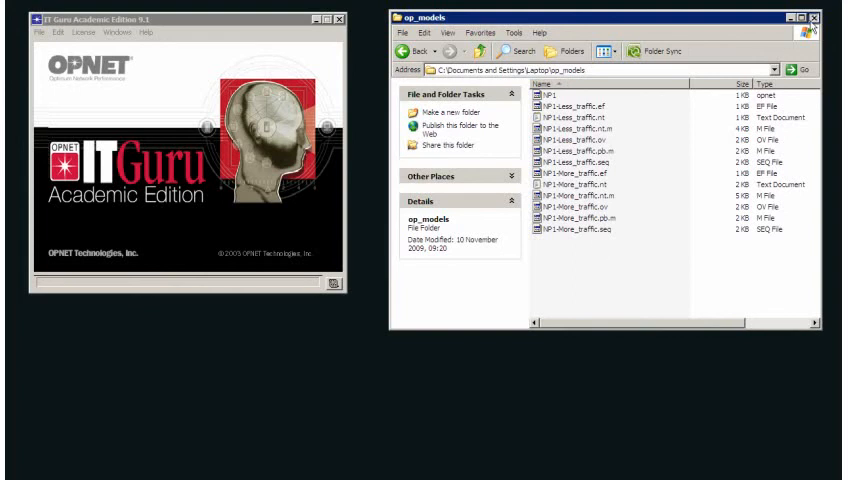
left_click(816, 16)
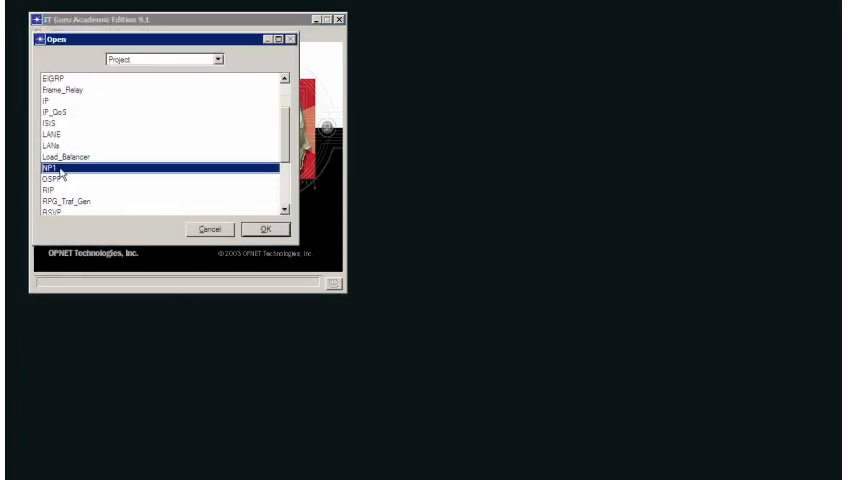
- Confirm opening the NP1 project from the Project list
left_click(264, 228)
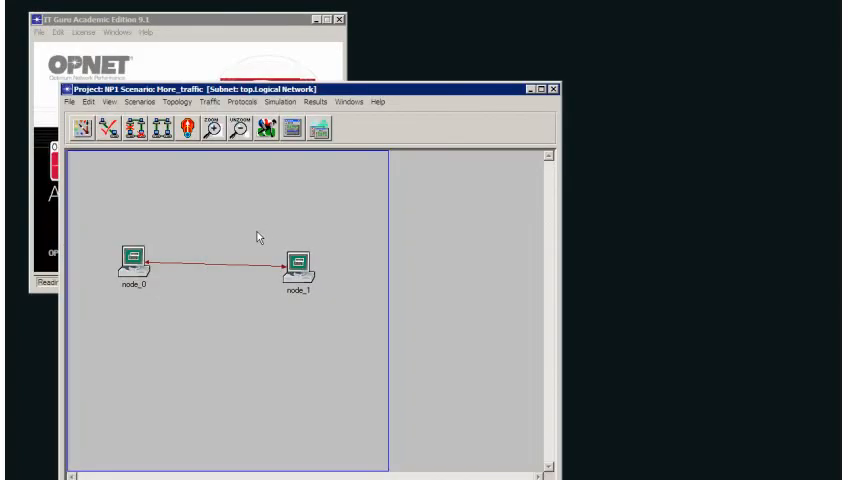